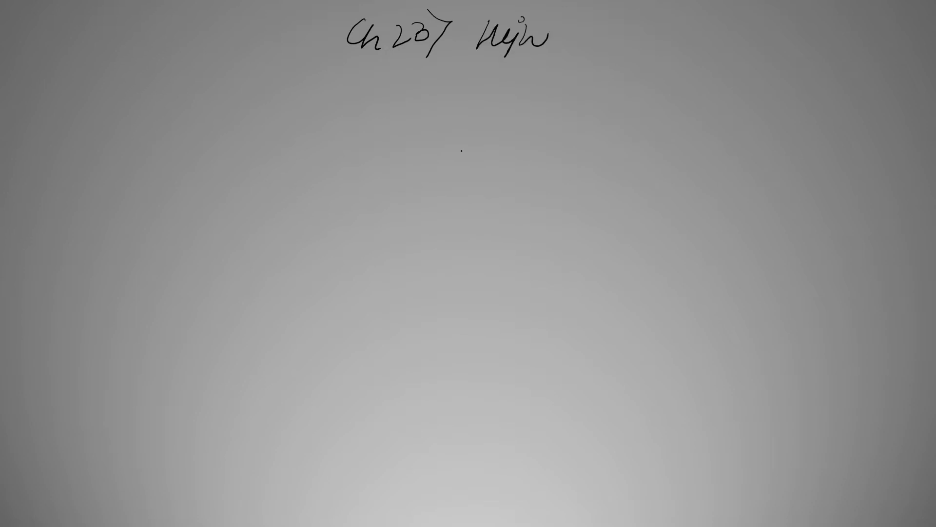
Step: Write 'government deficit' as Exp > Rev with remedies i) Borrow and ii) Printing currency
{"action": "type", "text": "π"}
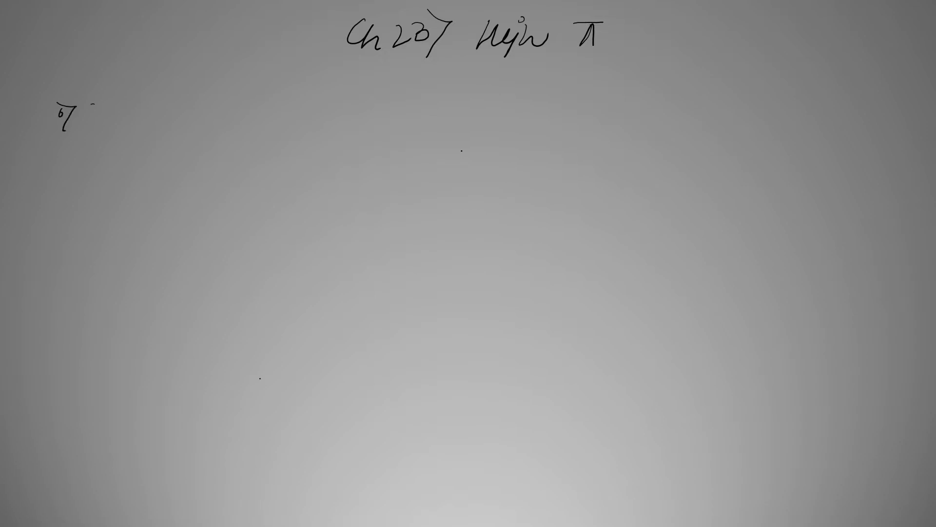
{"action": "type", "text": "goven degic"}
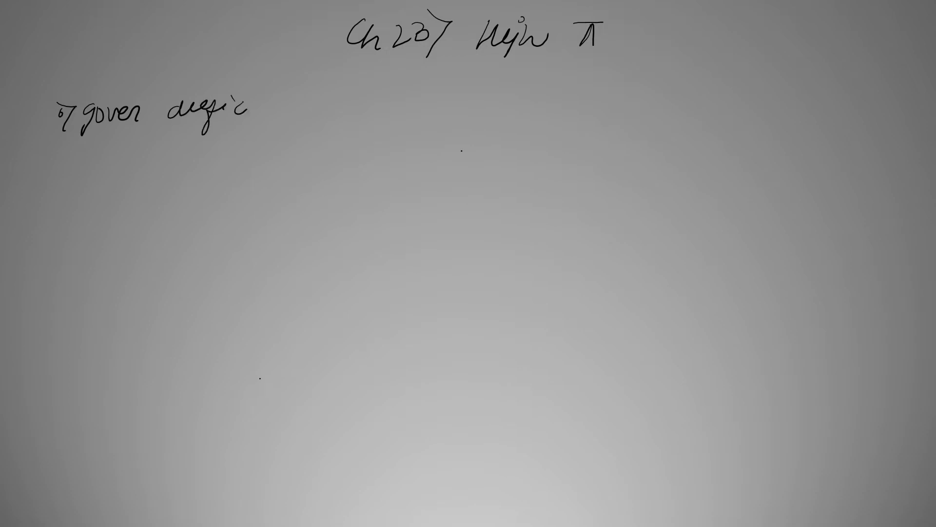
{"action": "type", "text": "it"}
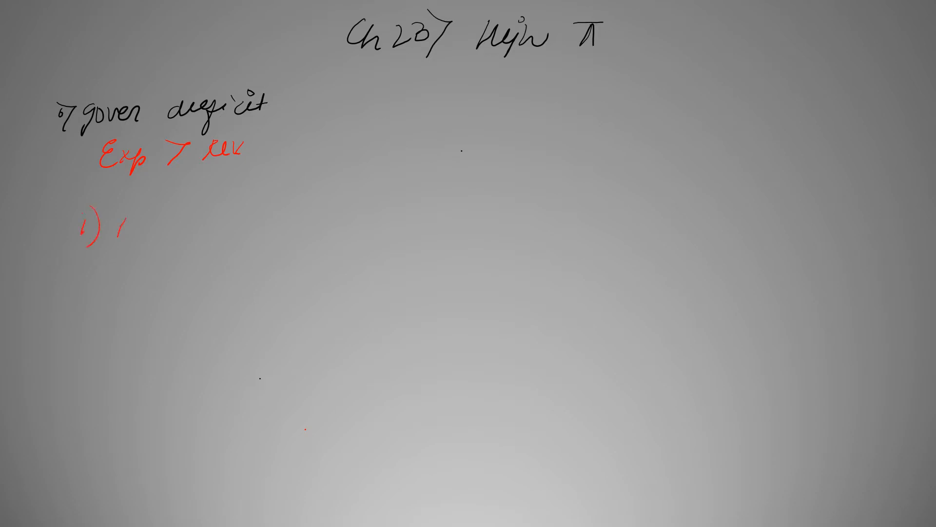
{"action": "type", "text": "Borrow"}
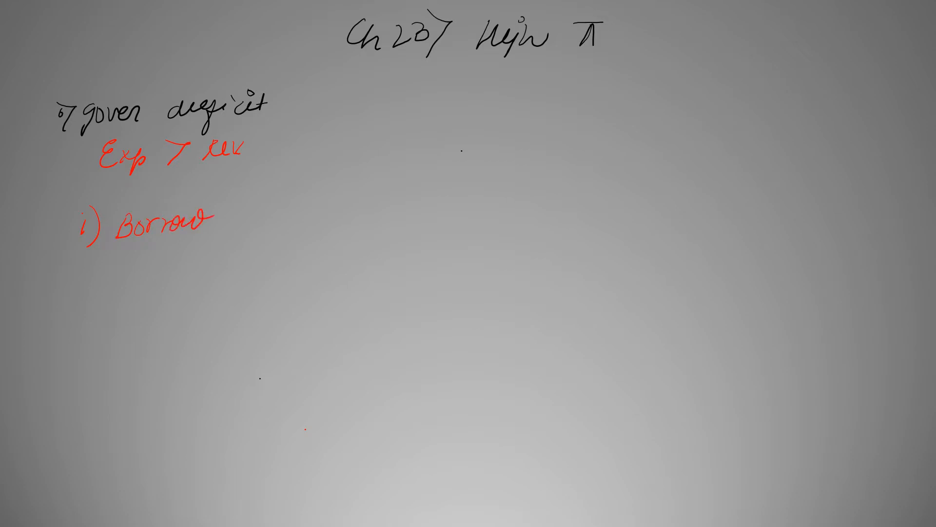
{"action": "type", "text": "ii) Printing currency"}
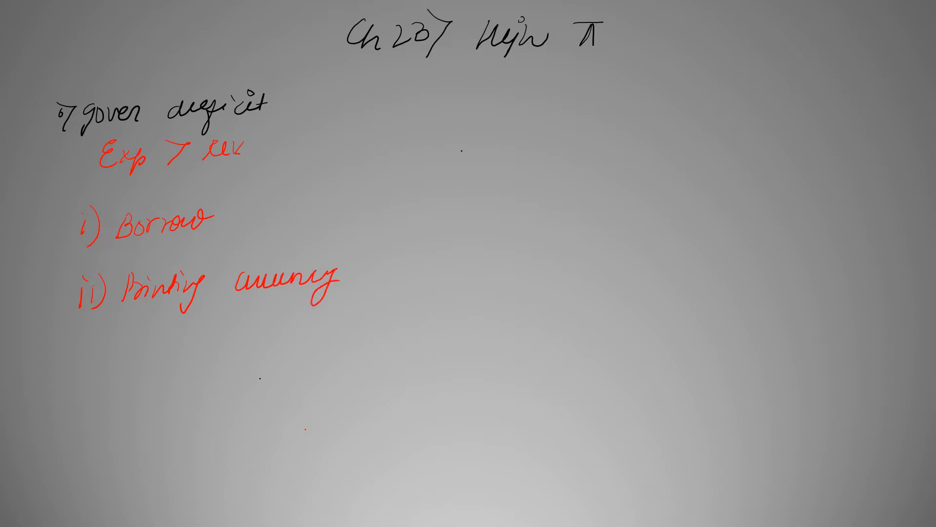
Step: Box the printing-currency item and explain it as selling bonds to the central bank
{"action": "left_click_drag", "start_coordinate": [78, 256], "coordinate": [358, 310]}
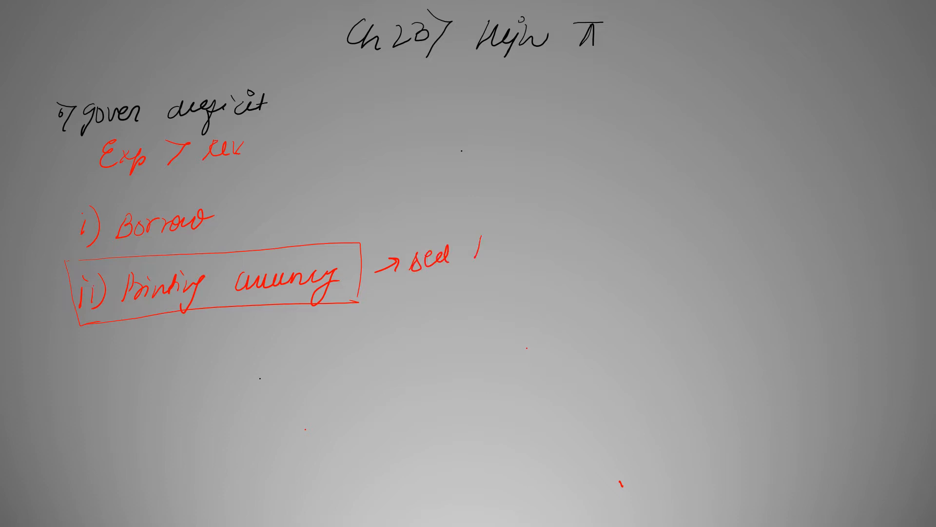
{"action": "type", "text": "bonds to"}
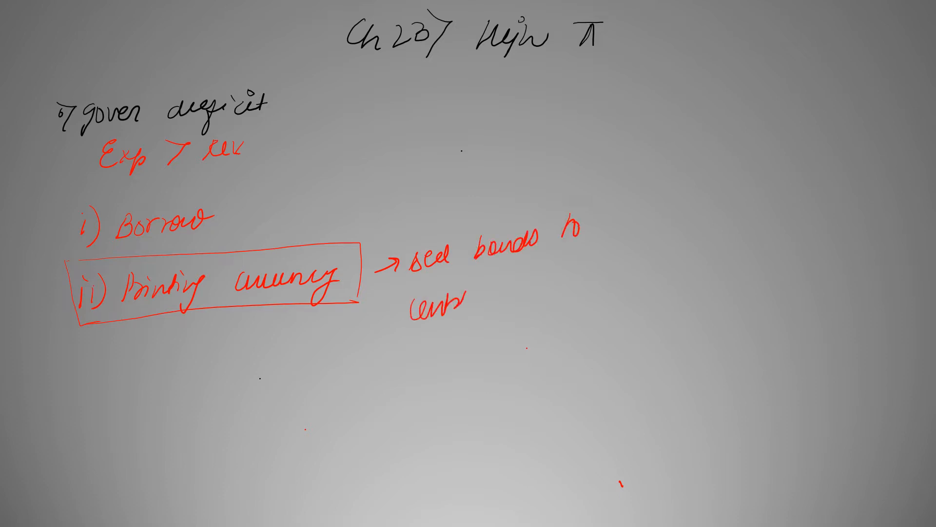
{"action": "type", "text": "central bank"}
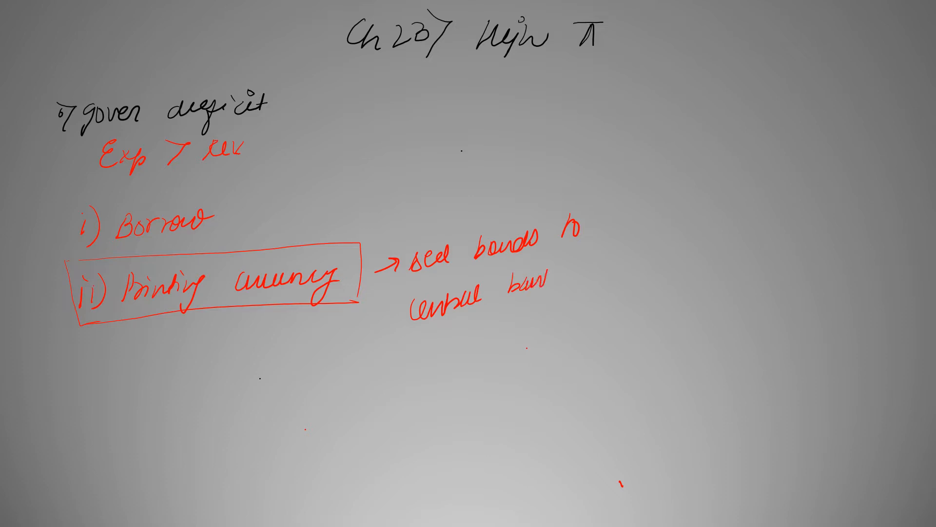
{"action": "type", "text": "& me"}
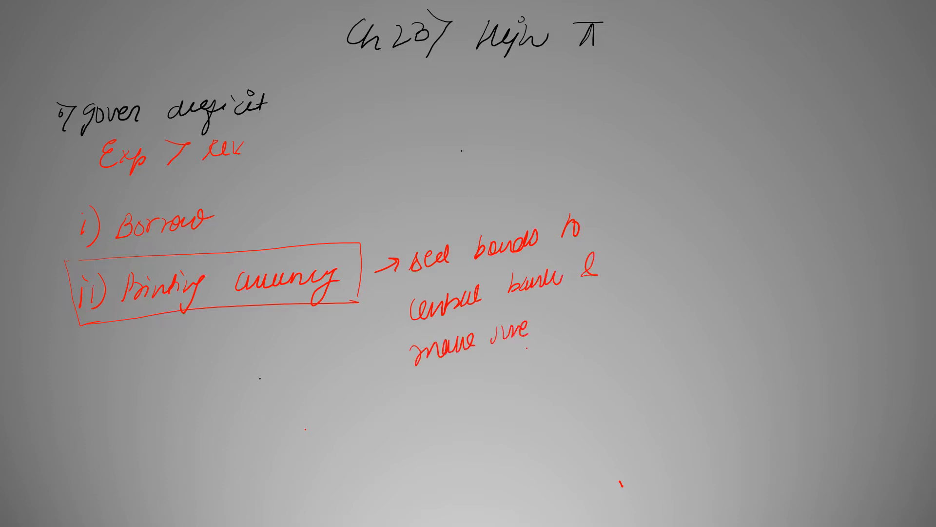
{"action": "type", "text": "they w"}
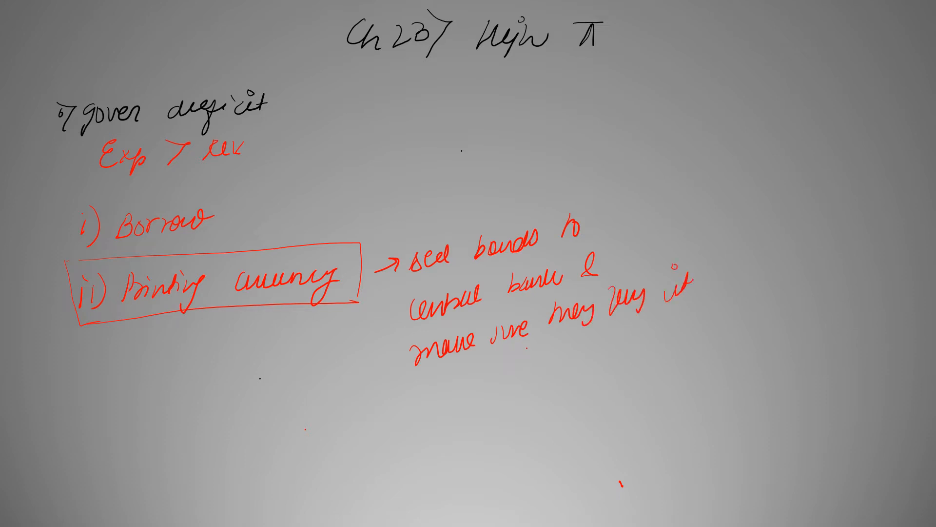
Step: Sketch a circular flow with arrows and label it 'debt monetization'
{"action": "left_click_drag", "start_coordinate": [813, 269], "coordinate": [878, 298]}
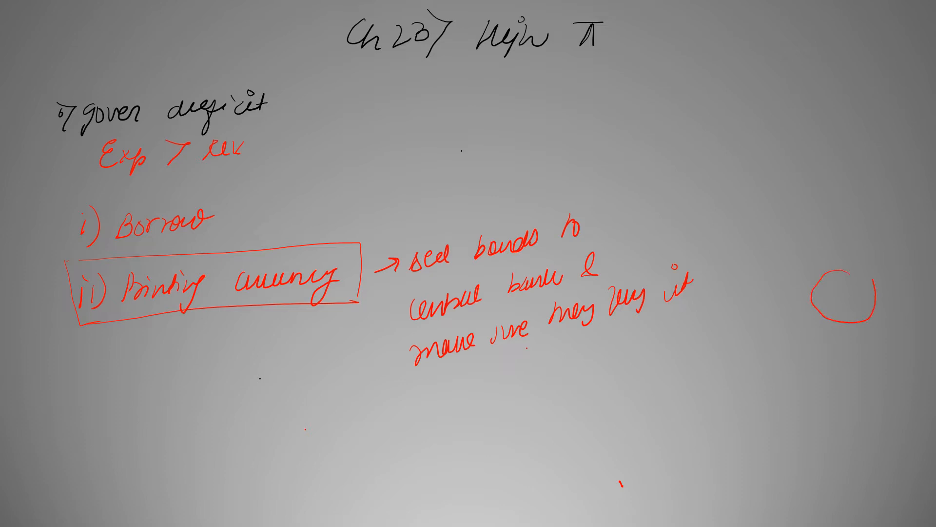
{"action": "left_click_drag", "start_coordinate": [782, 250], "coordinate": [854, 247]}
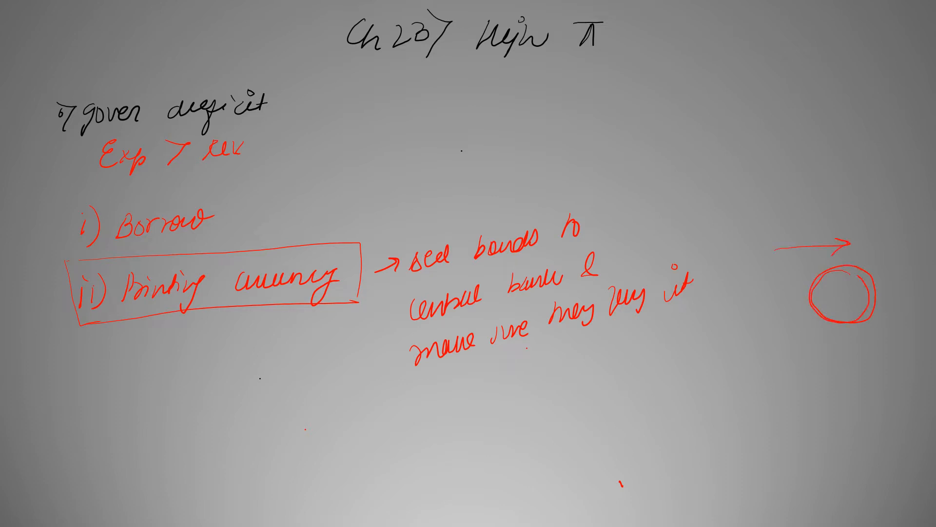
{"action": "left_click_drag", "start_coordinate": [830, 352], "coordinate": [663, 349]}
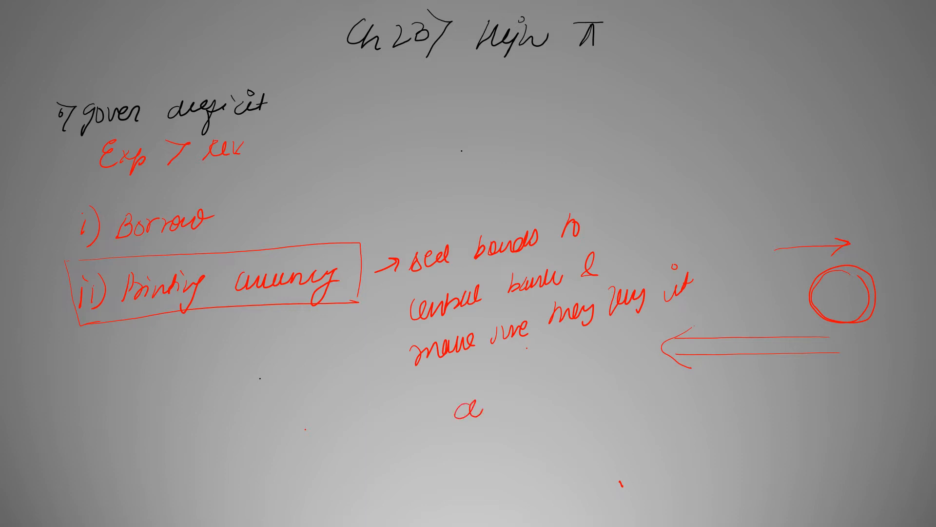
{"action": "type", "text": "debt monit"}
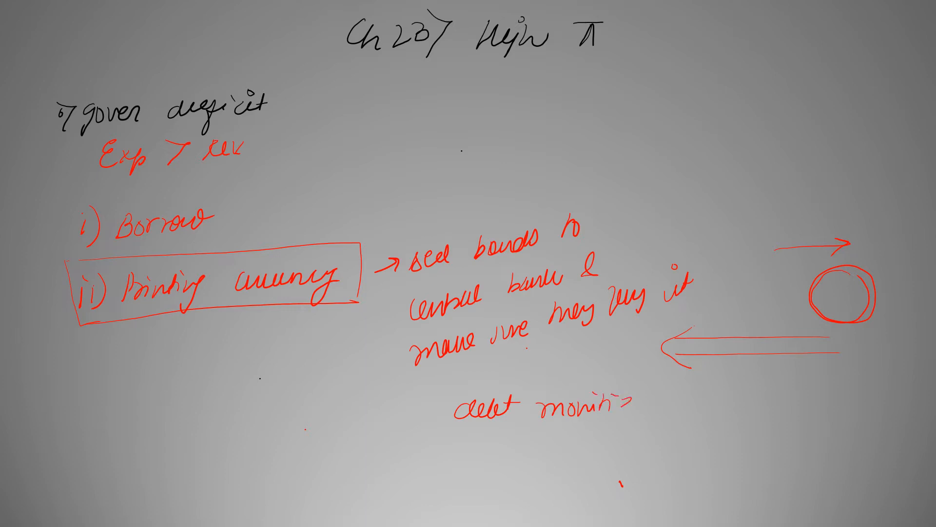
{"action": "type", "text": "ization"}
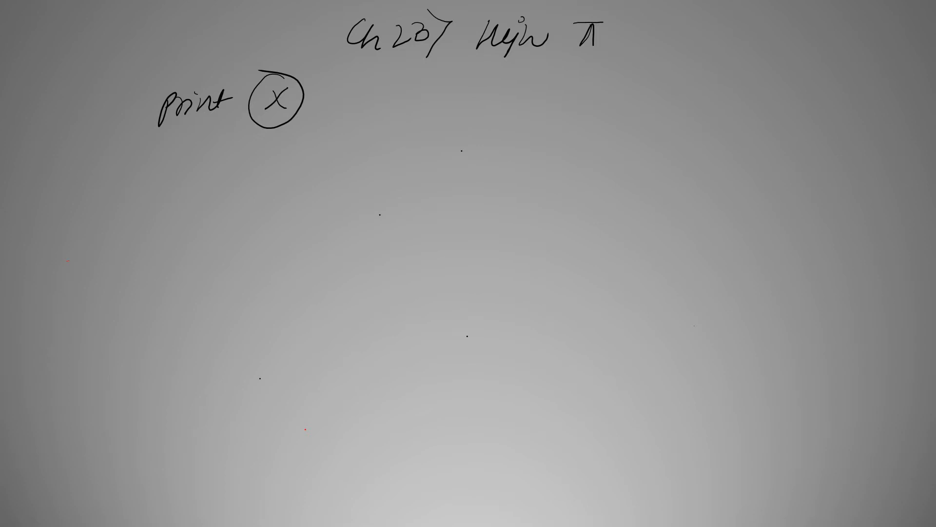
Step: Draw the arrow from 'Print' with circled X leading to 'hyperinflation'
{"action": "left_click_drag", "start_coordinate": [126, 166], "coordinate": [214, 166]}
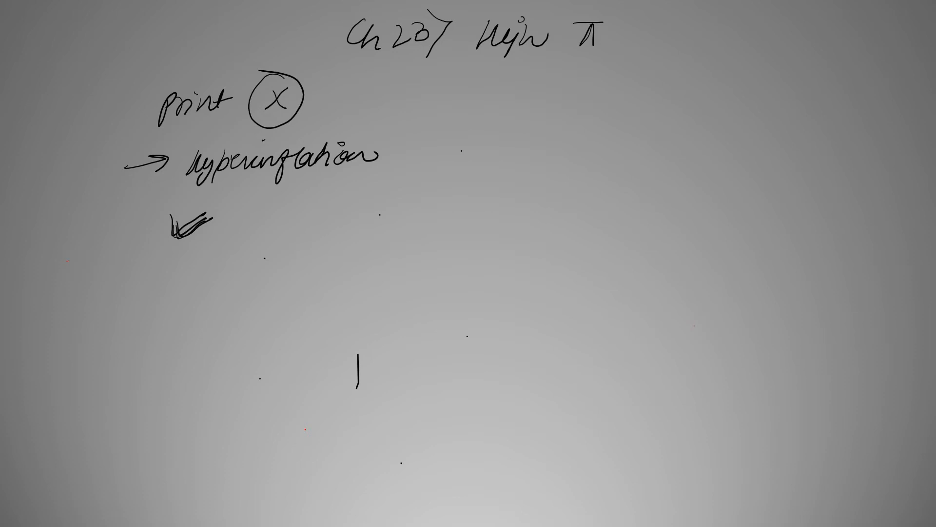
Step: Write the 'Budget crisis' heading with the revolution bullet on destroyed tax collection
{"action": "type", "text": "Buy"}
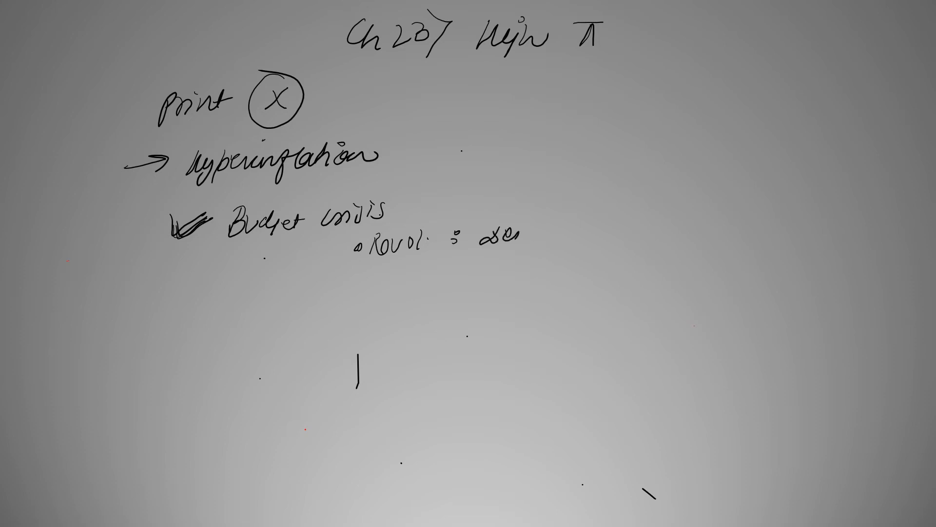
{"action": "type", "text": "destroyed ability to collect taxes"}
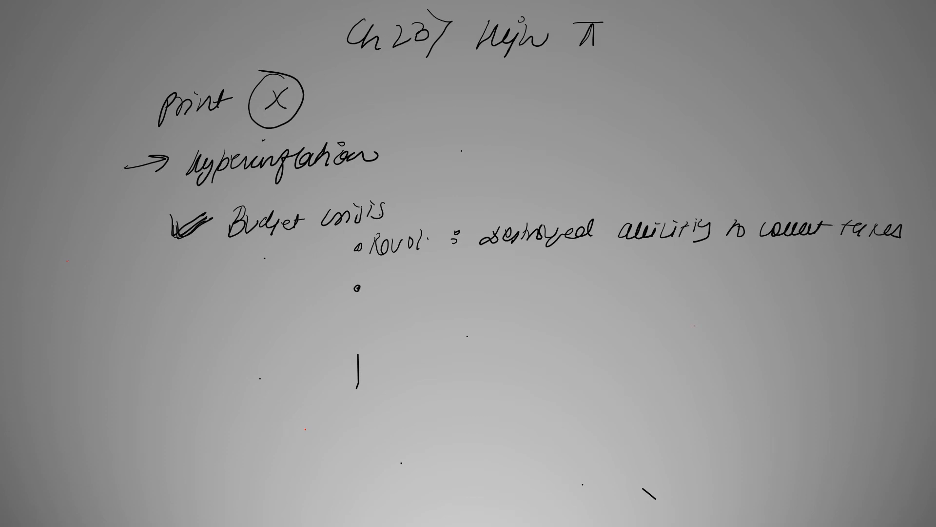
{"action": "type", "text": "m"}
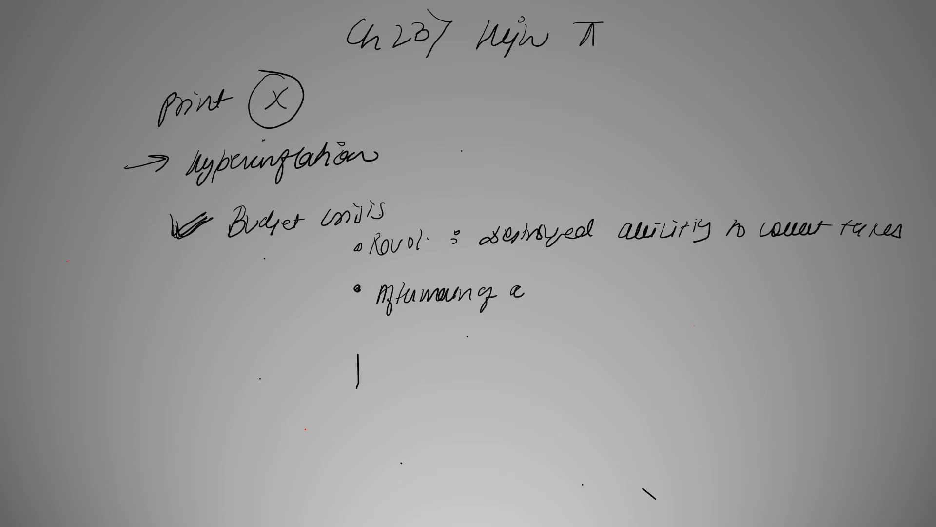
Step: Add the war-aftermath bullet: revenue falling while expenditure stayed constant
{"action": "type", "text": "war:"}
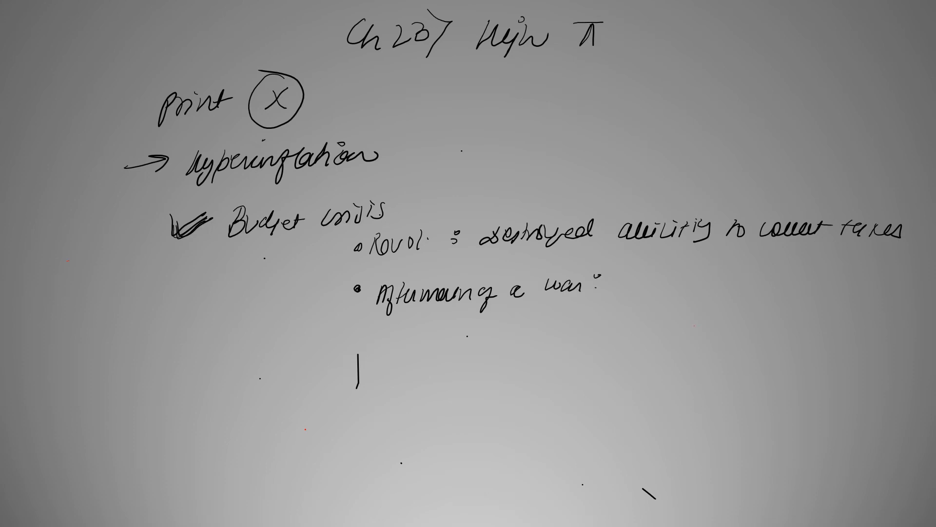
{"action": "type", "text": "Reva"}
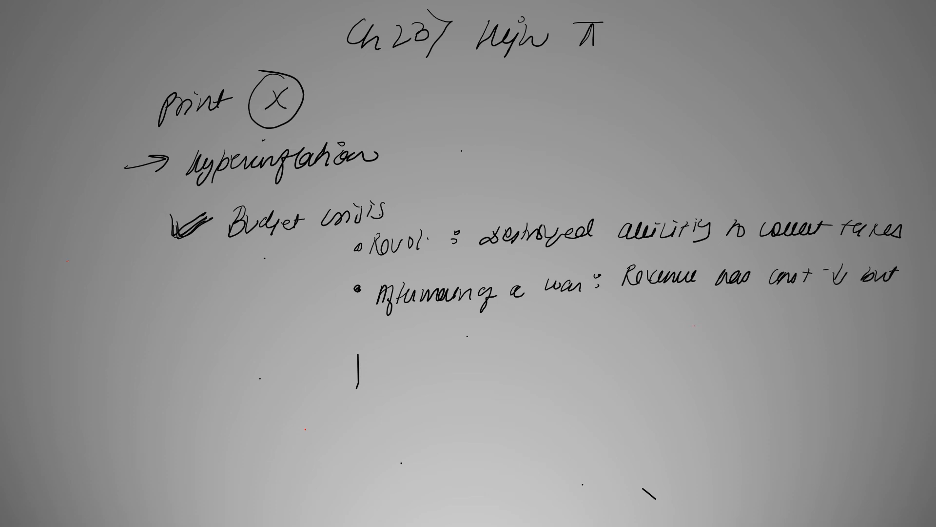
{"action": "type", "text": "Exp. remained const ↑."}
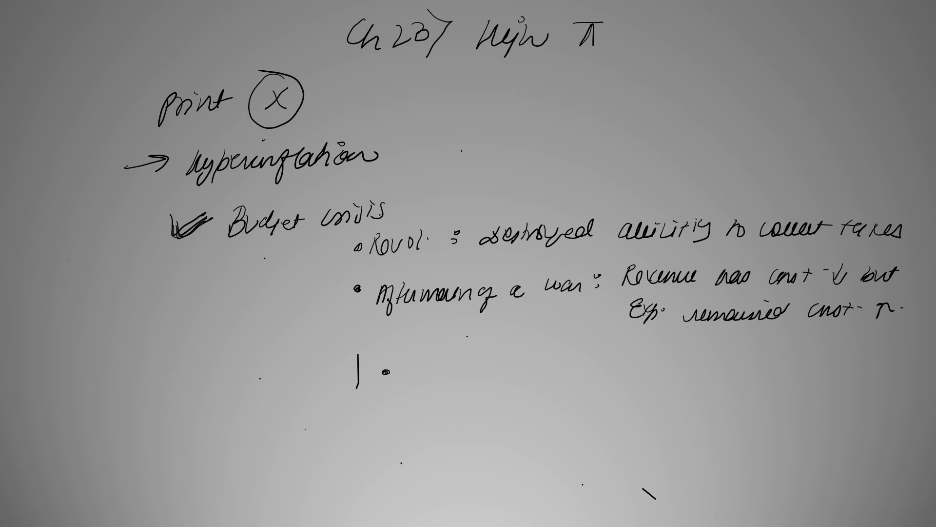
Step: Add the economic-shock bullet on declining price level and bracket the budget-crisis causes
{"action": "type", "text": "Economic shock:"}
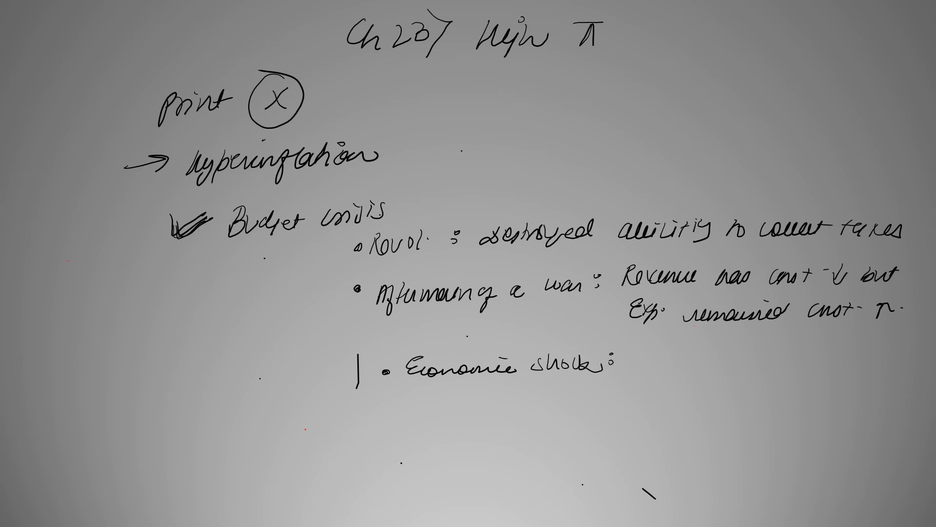
{"action": "type", "text": "cline in price"}
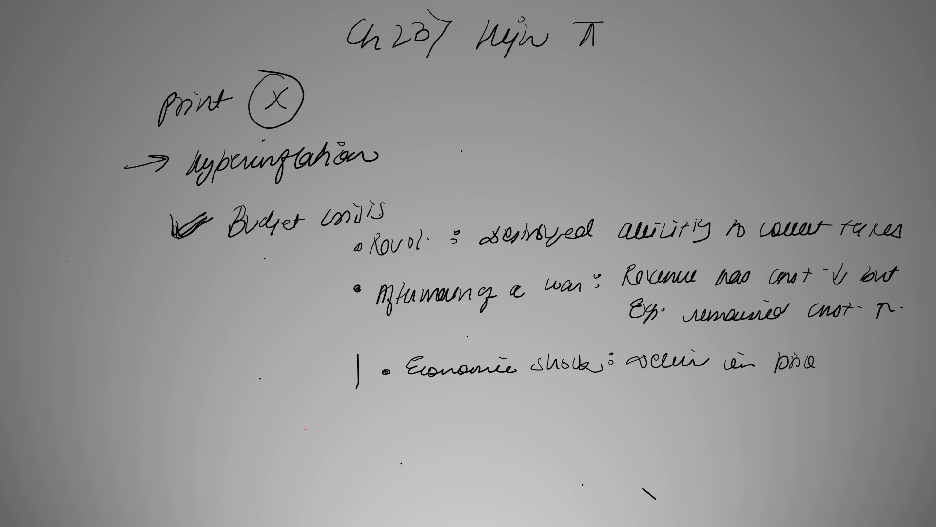
{"action": "type", "text": "level"}
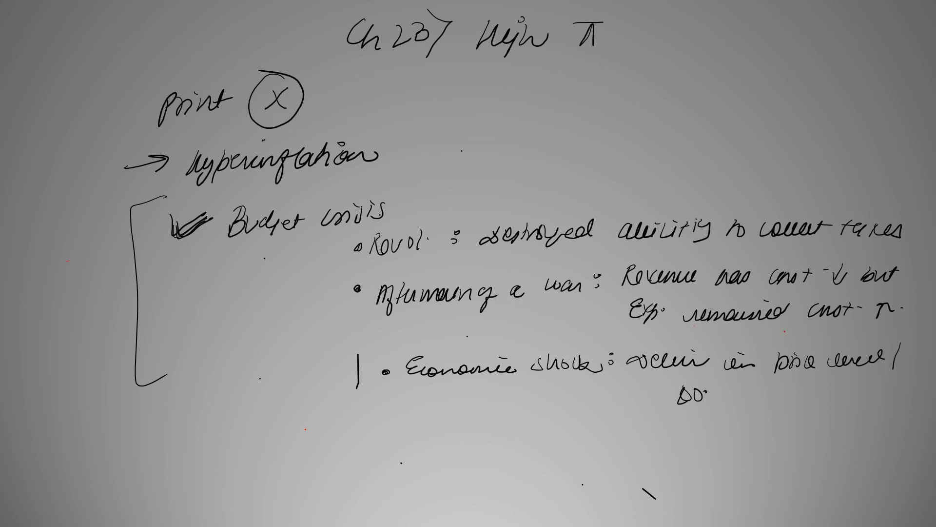
Step: Ring 'hyperinflation' in red and write the red note 'In order: Print curr…'
{"action": "type", "text": "Inorder:"}
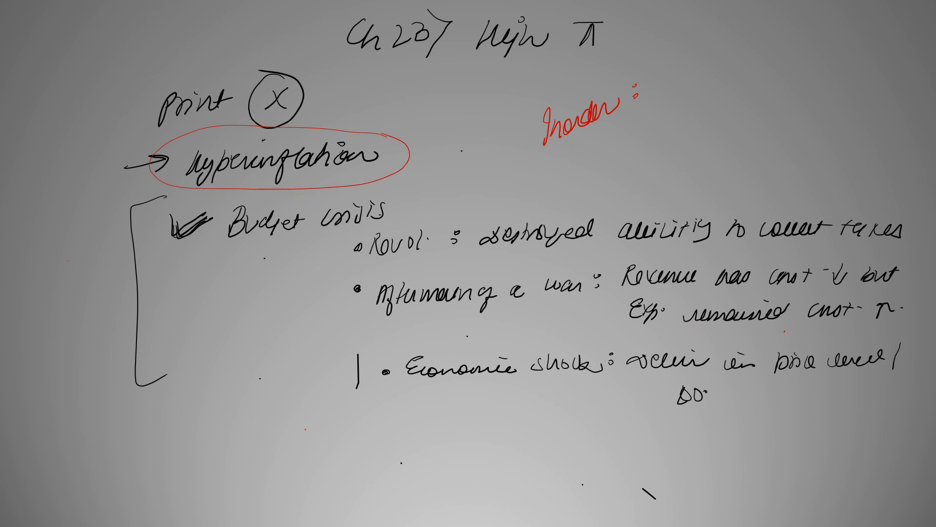
{"action": "type", "text": "Pri"}
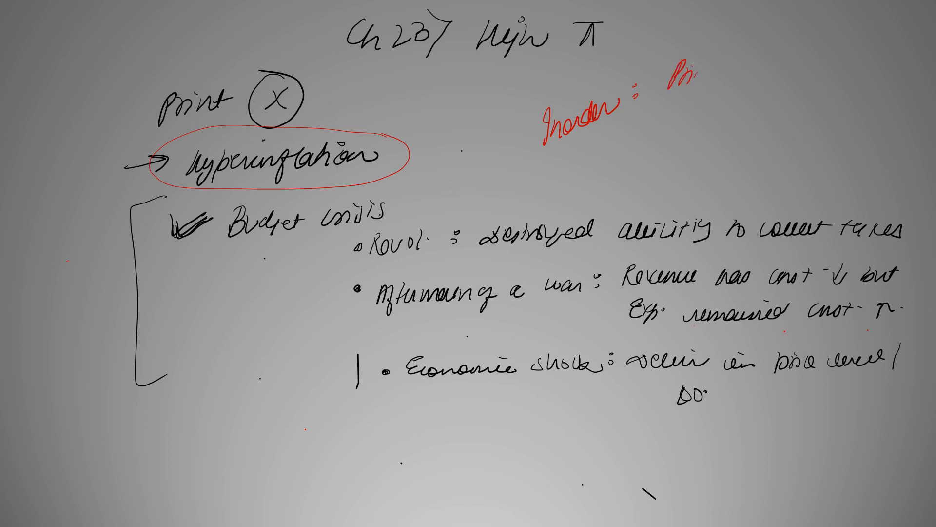
{"action": "type", "text": "Print cure"}
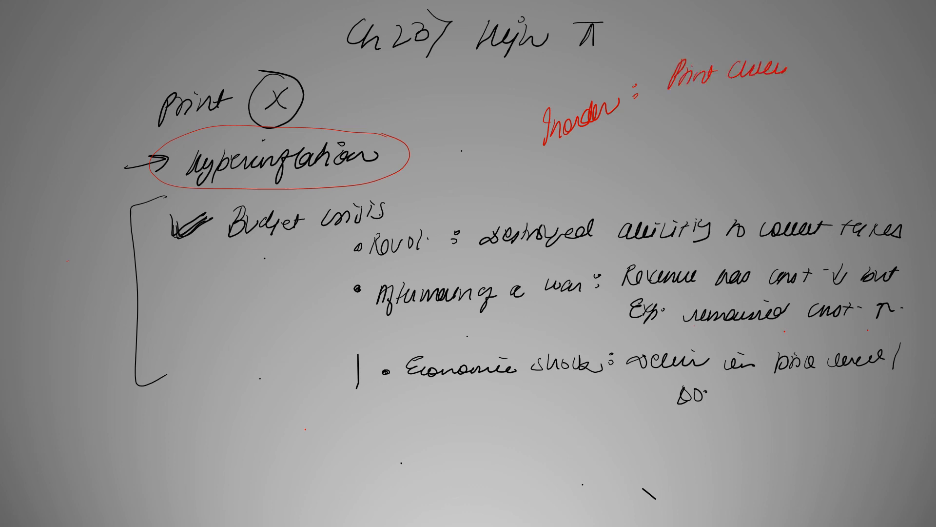